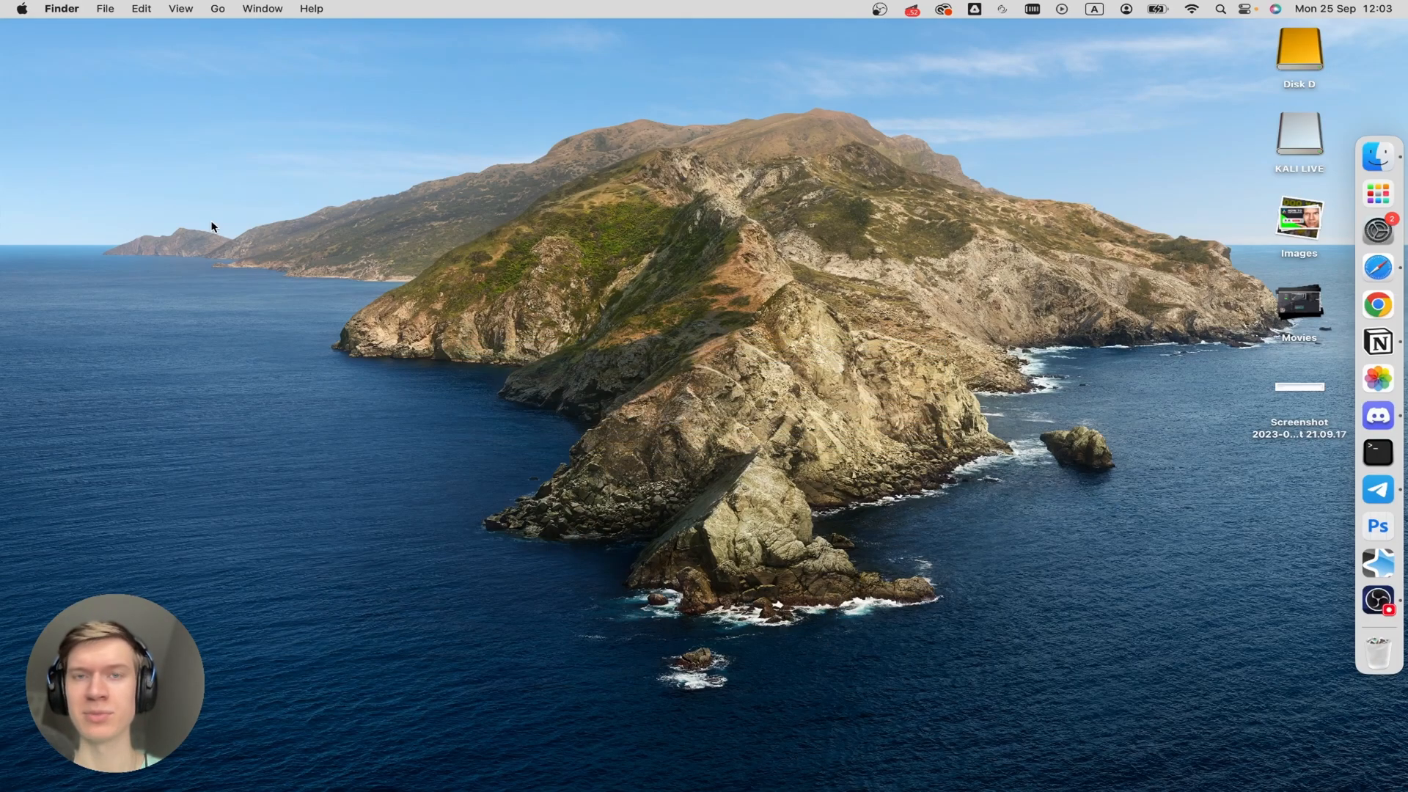
{"action": "mouse_move", "coordinate": [173, 161]}
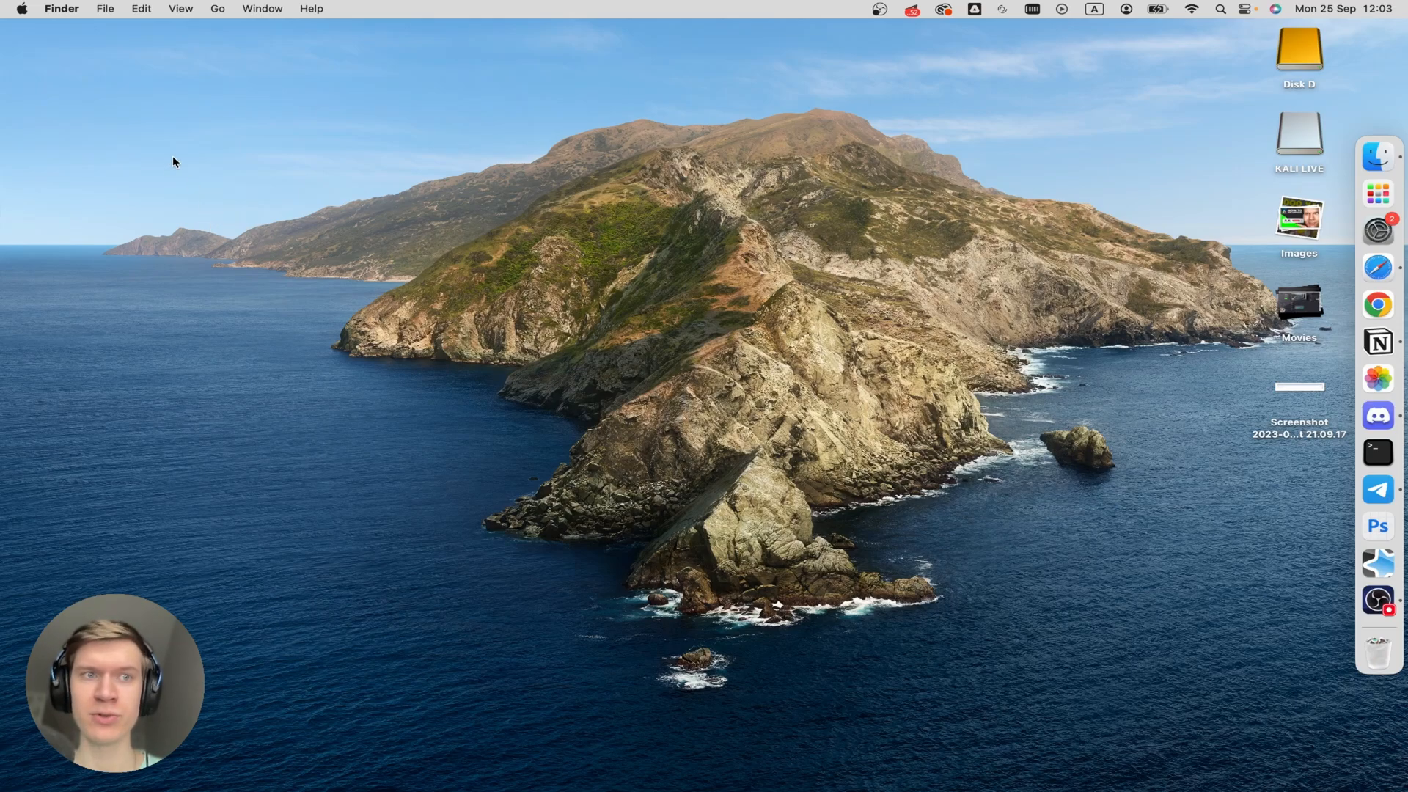
Step: Launch the App Store from the Apple menu, landing on its Updates page
{"action": "left_click", "coordinate": [23, 8]}
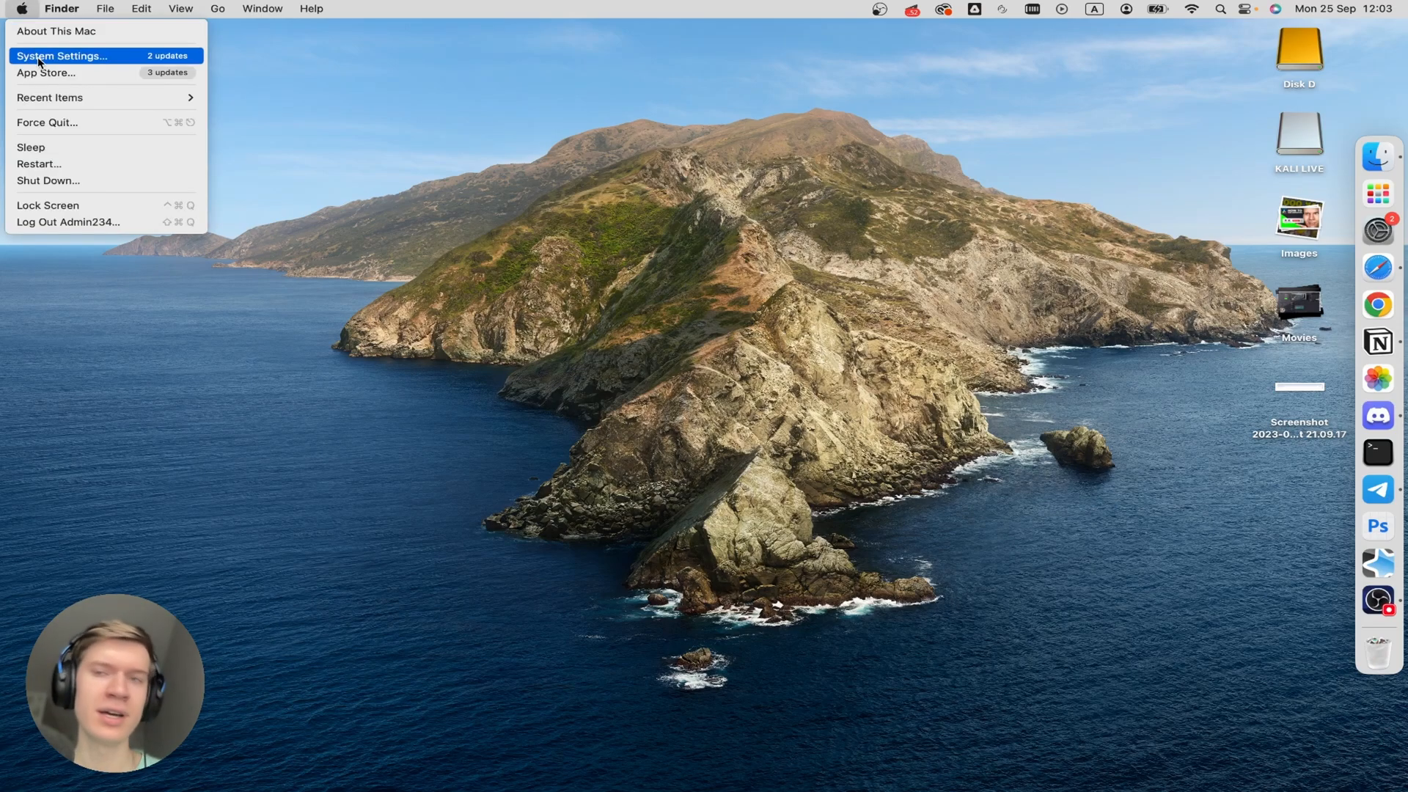
{"action": "mouse_move", "coordinate": [76, 73]}
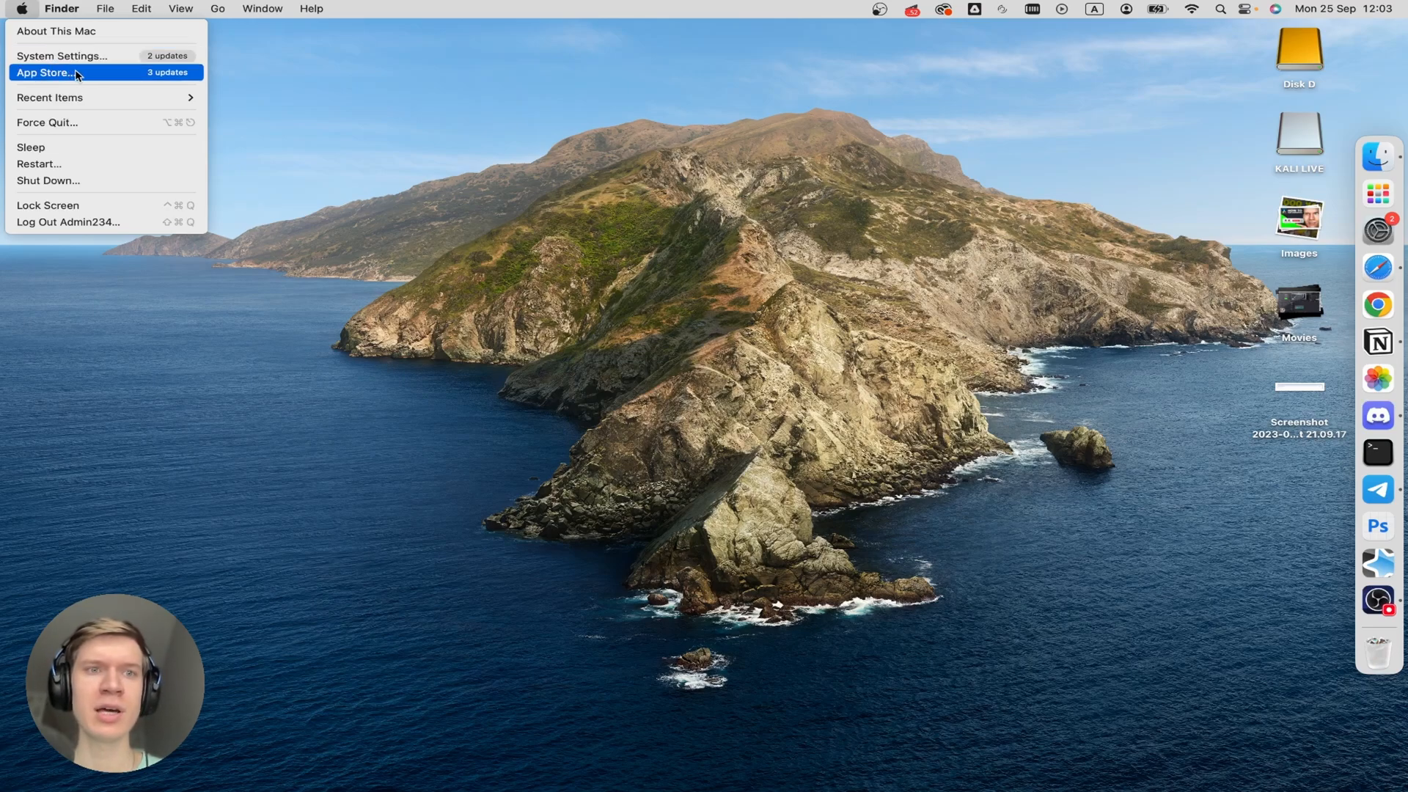
{"action": "left_click", "coordinate": [44, 72]}
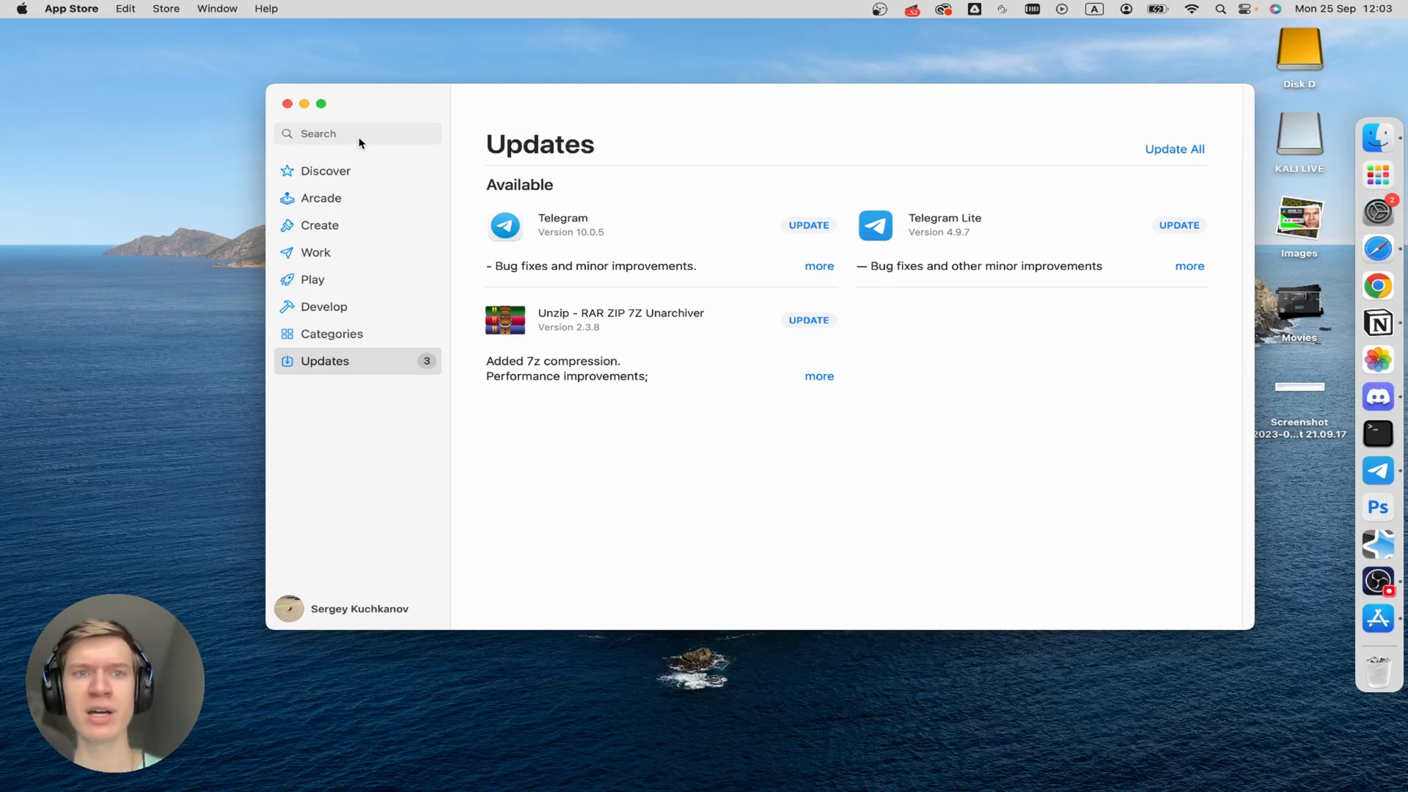
Step: Search the store for 'the unarchiver' and scroll through the matching apps
{"action": "left_click", "coordinate": [357, 132]}
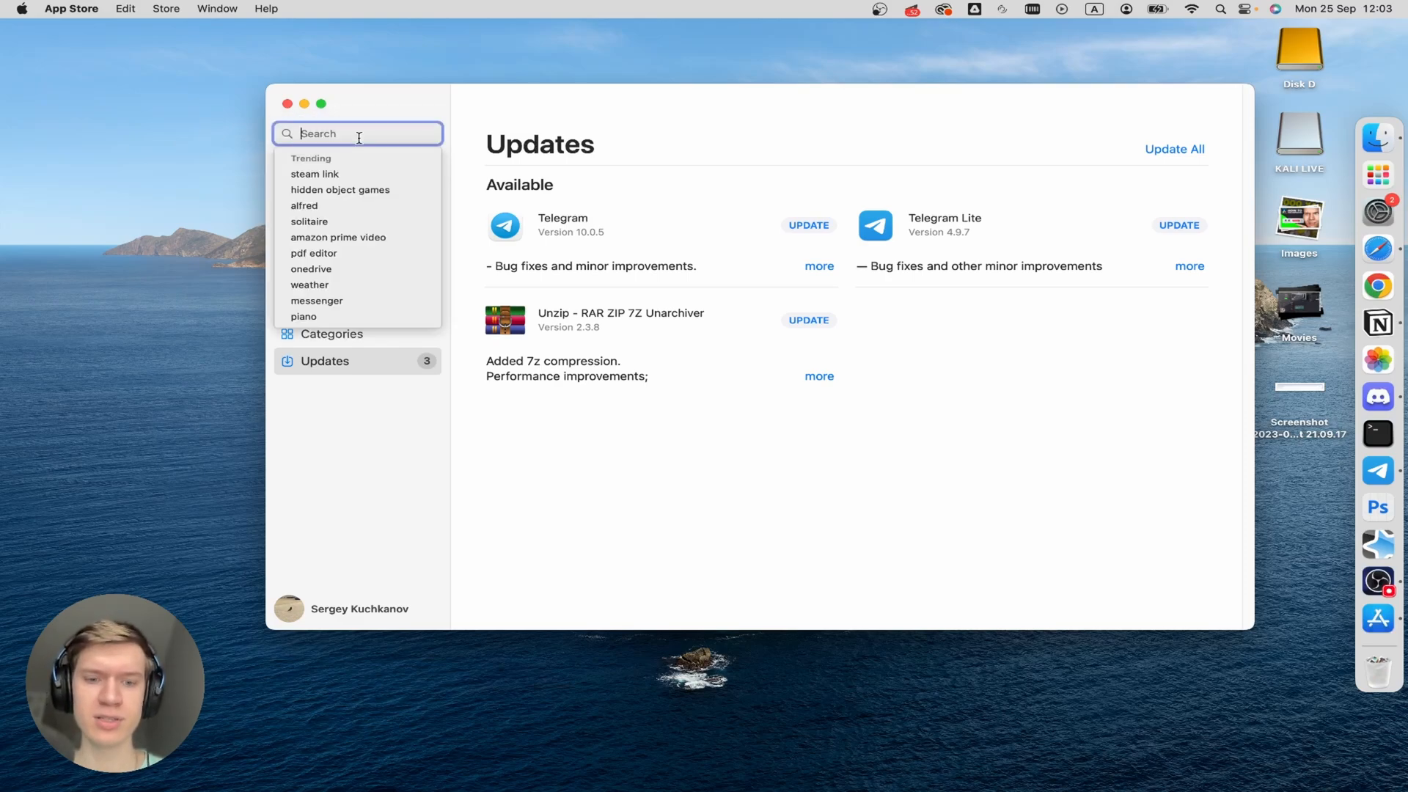
{"action": "type", "text": "the"}
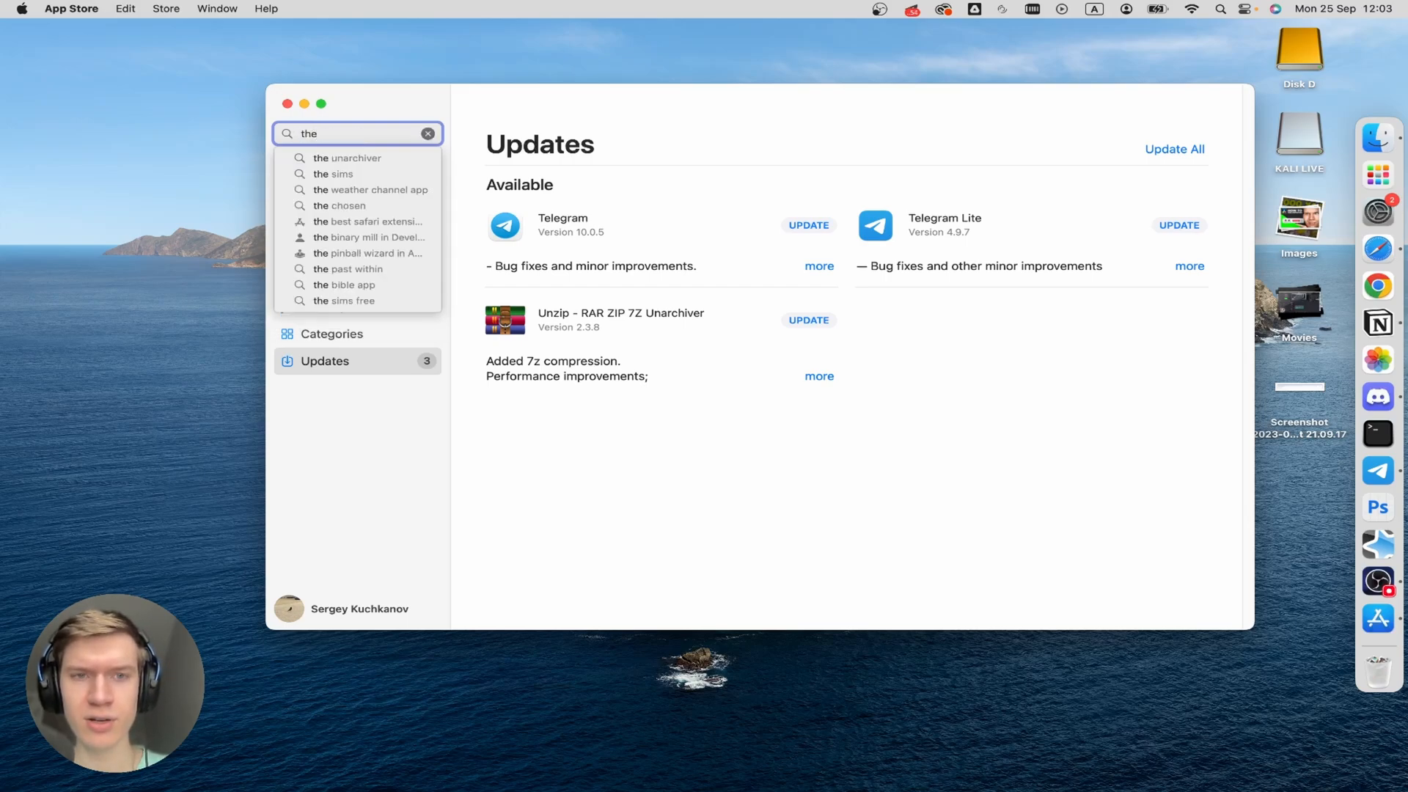
{"action": "left_click", "coordinate": [348, 158]}
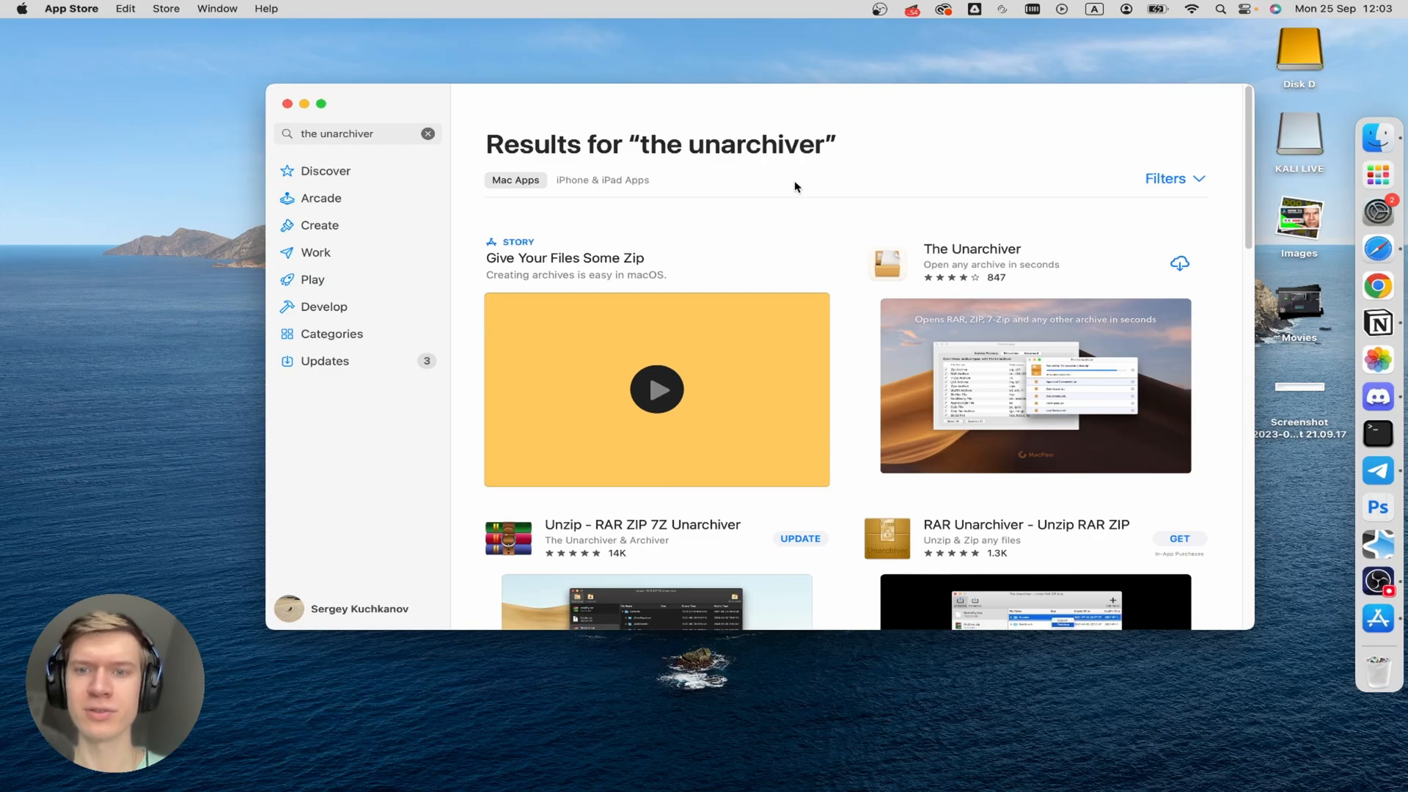
{"action": "scroll", "scroll_direction": "down", "scroll_amount": 3}
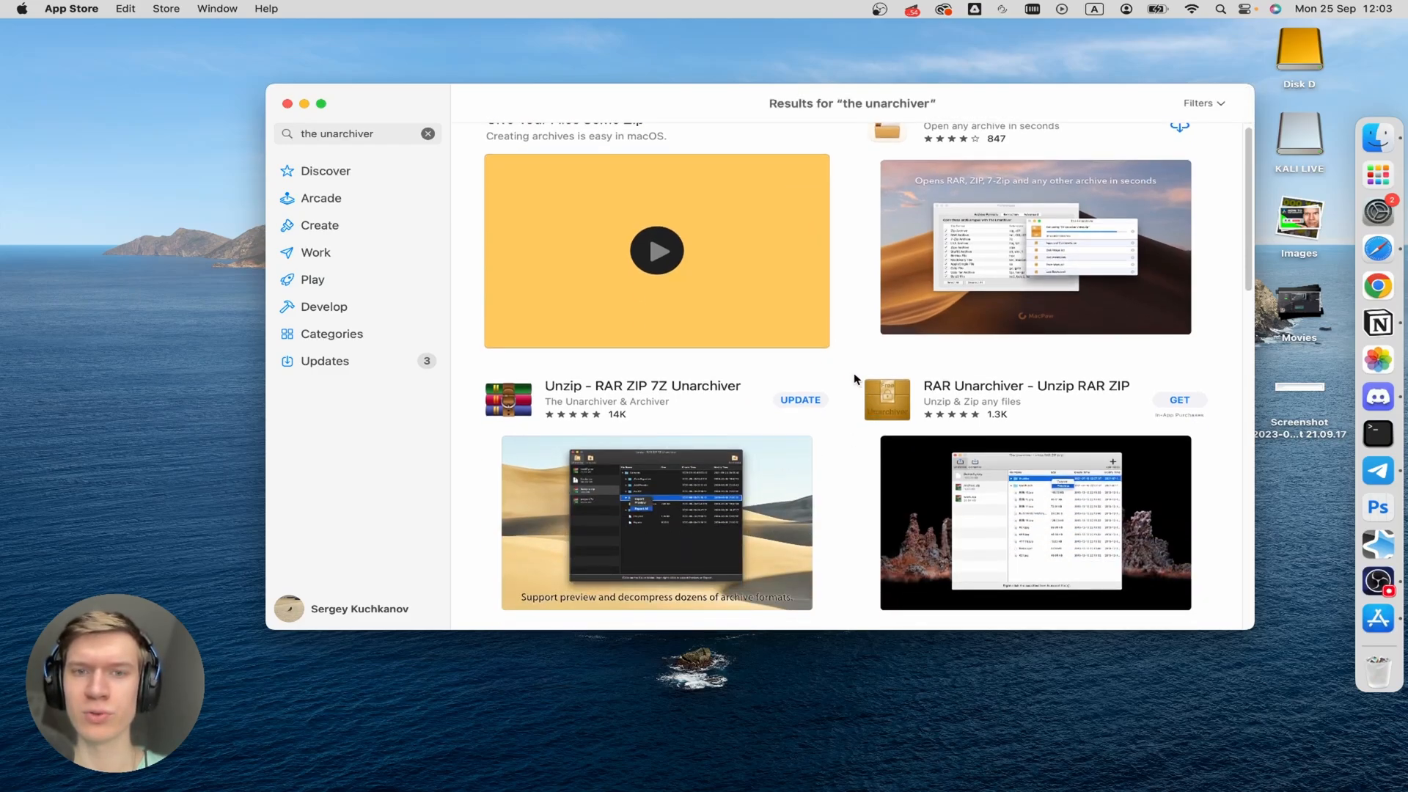
{"action": "scroll", "scroll_direction": "down", "scroll_amount": 3}
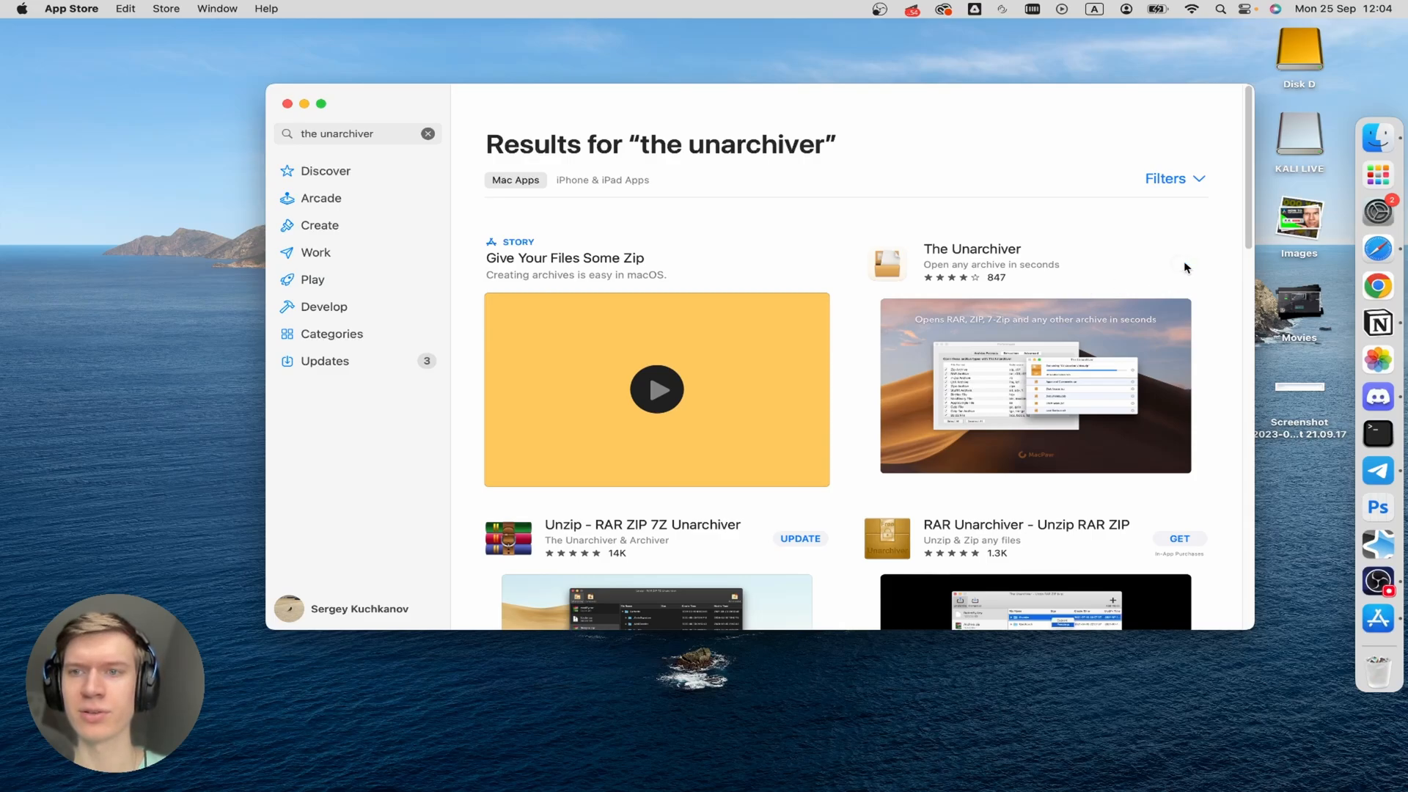
Step: Download and install The Unarchiver from its search result
{"action": "left_click", "coordinate": [1185, 267]}
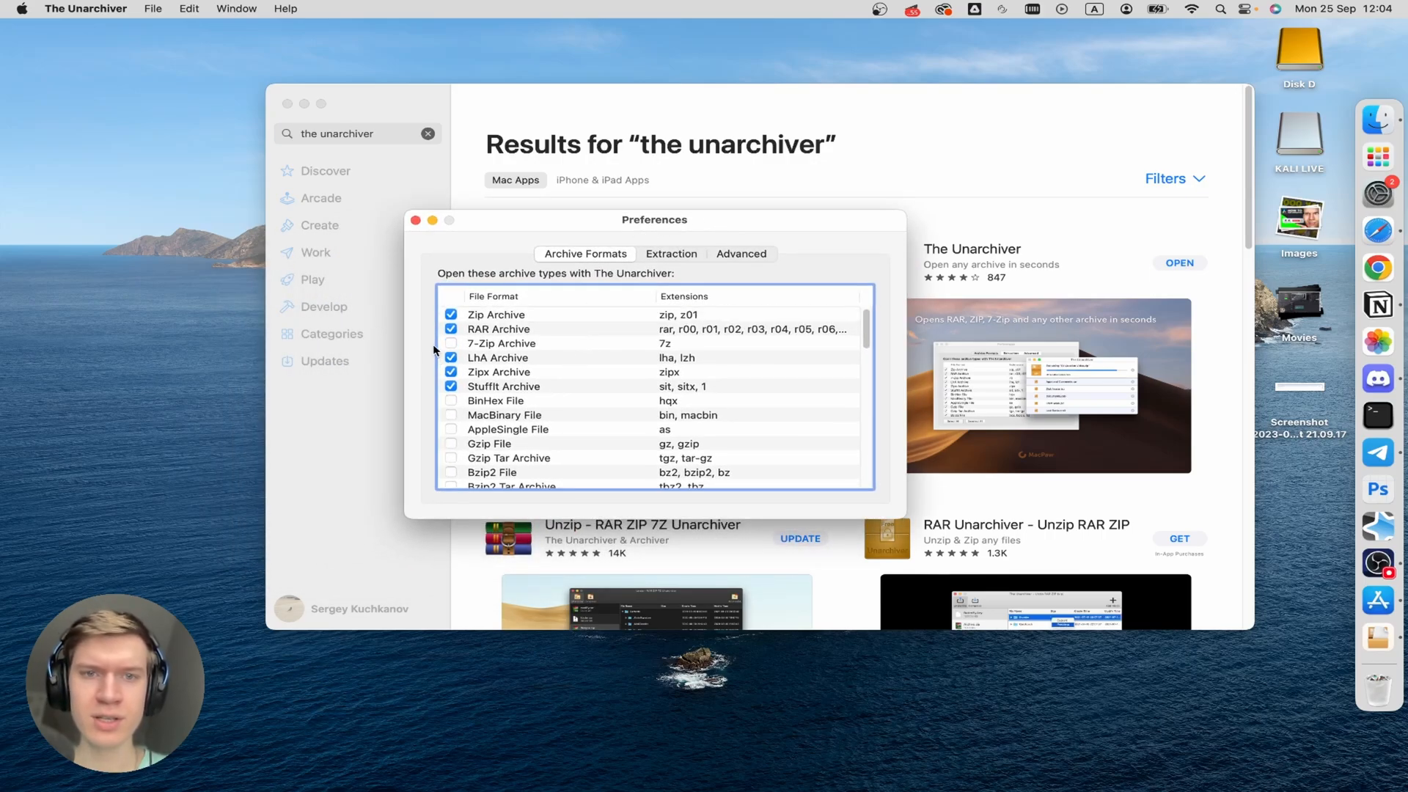
{"action": "left_click_drag", "start_coordinate": [655, 220], "coordinate": [692, 216]}
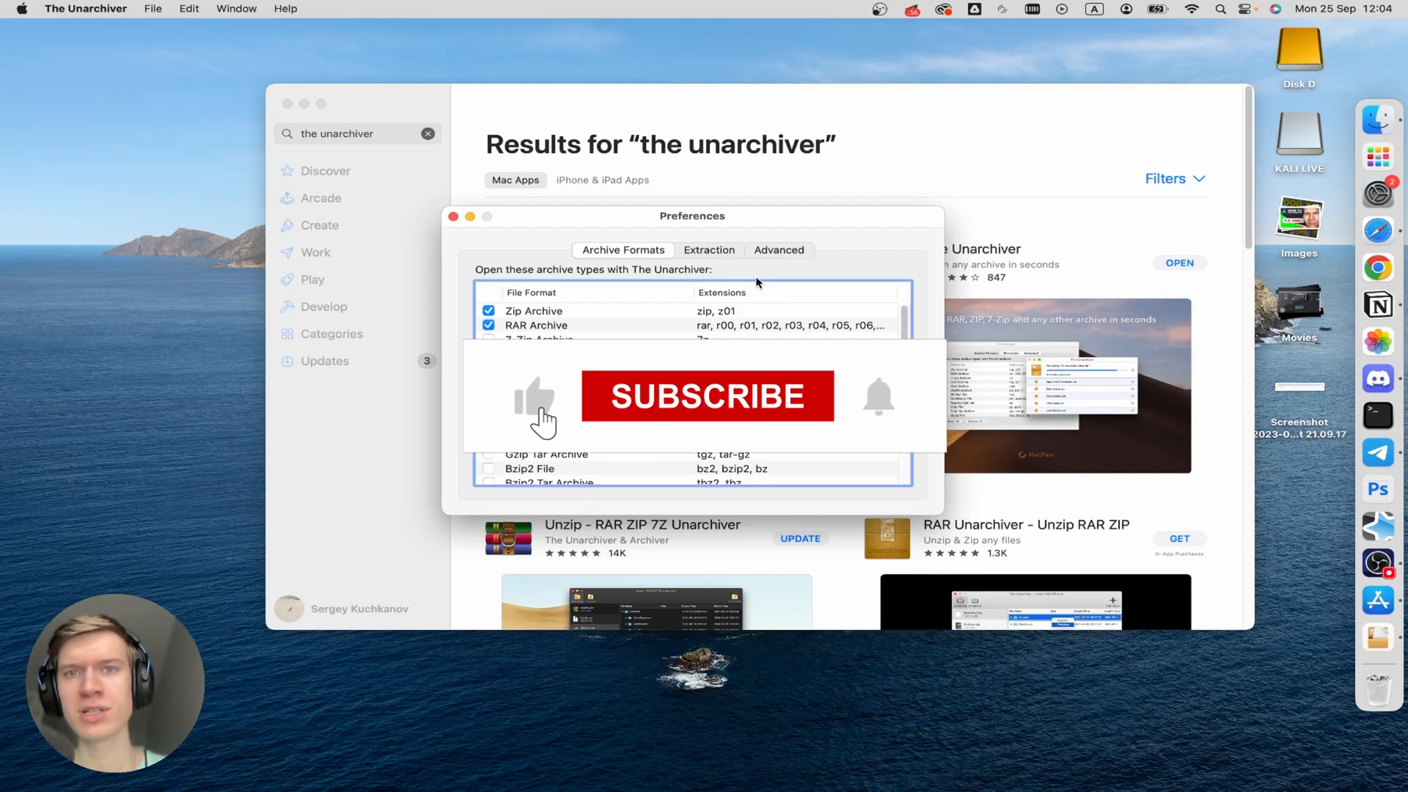
{"action": "left_click", "coordinate": [707, 396]}
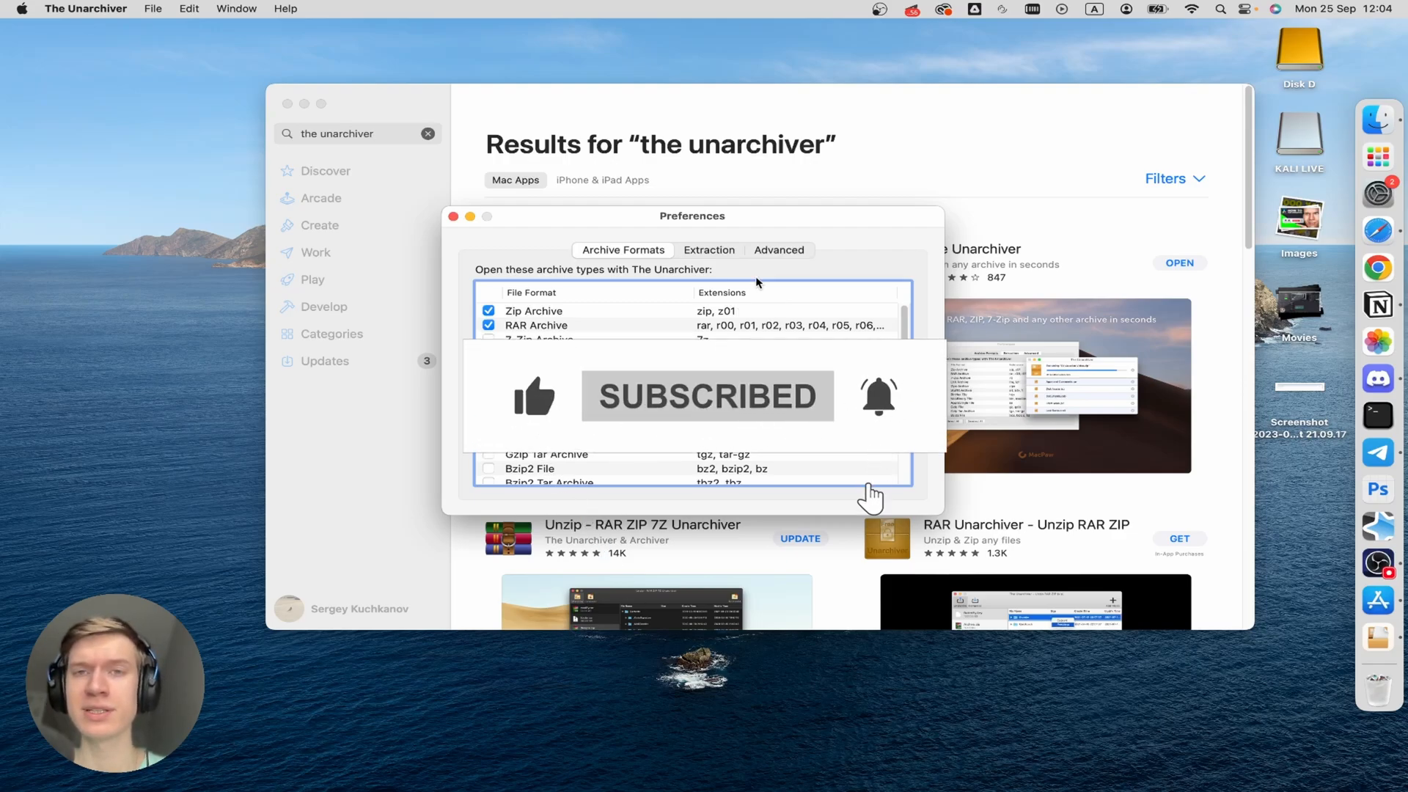